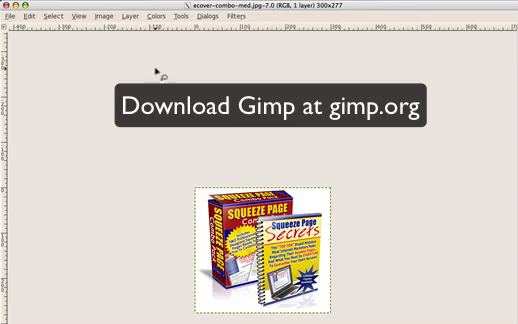
Bring up the Selection Tools menu to choose Fuzzy Select for the white background.
left_click(120, 28)
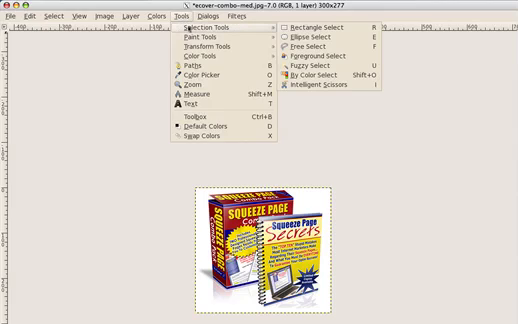
mouse_move(330, 68)
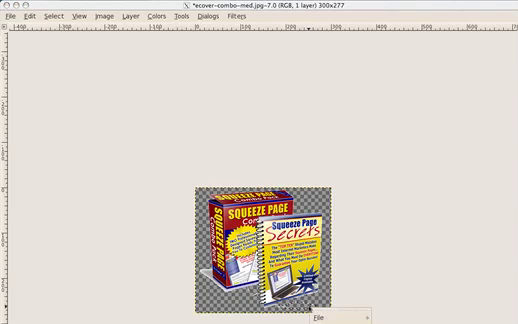
Clear the selected white background so only the product box remains on transparency.
left_click(320, 296)
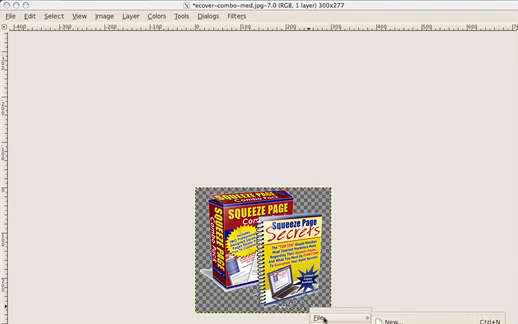
mouse_move(86, 112)
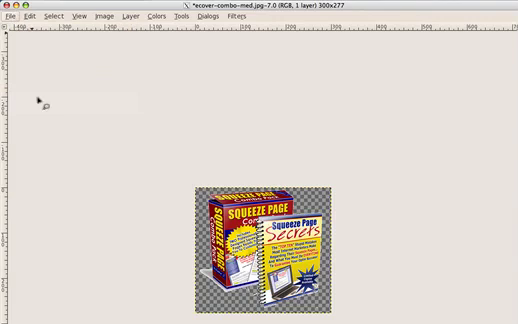
Start Save As and change the e-cover's file extension from .jpg to .png.
left_click(16, 16)
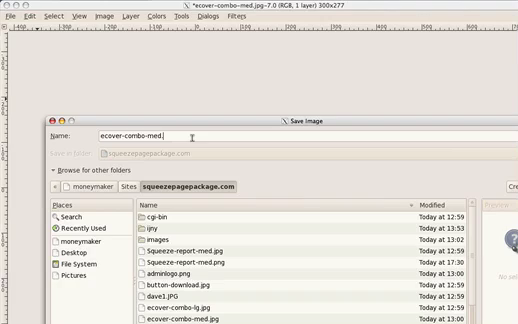
type("png")
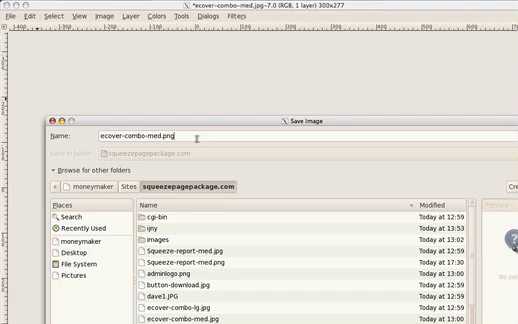